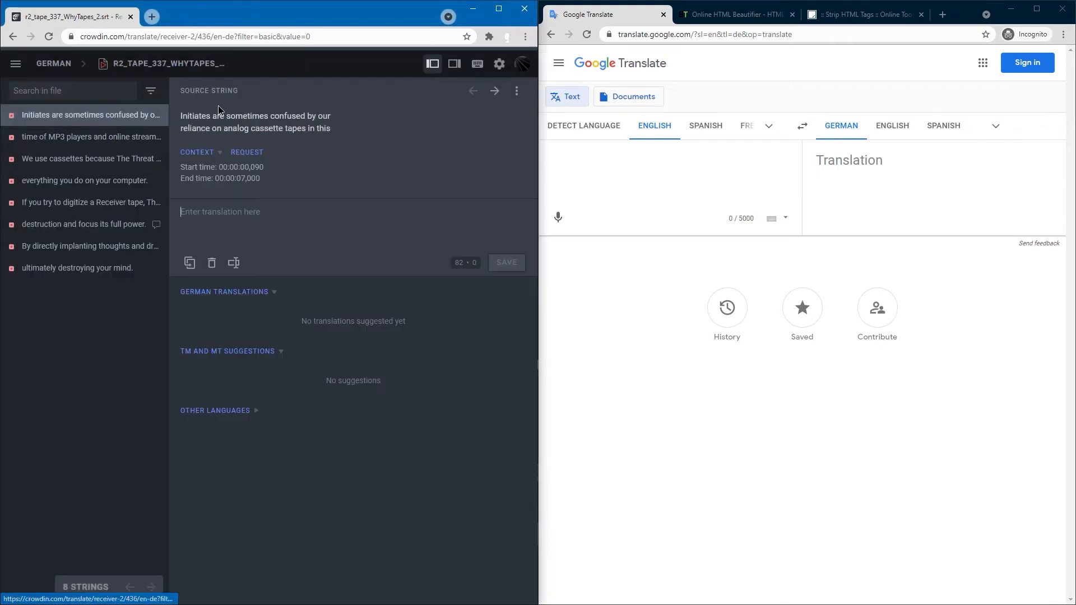
Copy the Crowdin subtitle strings, including the third one, for German translation
right_click(254, 121)
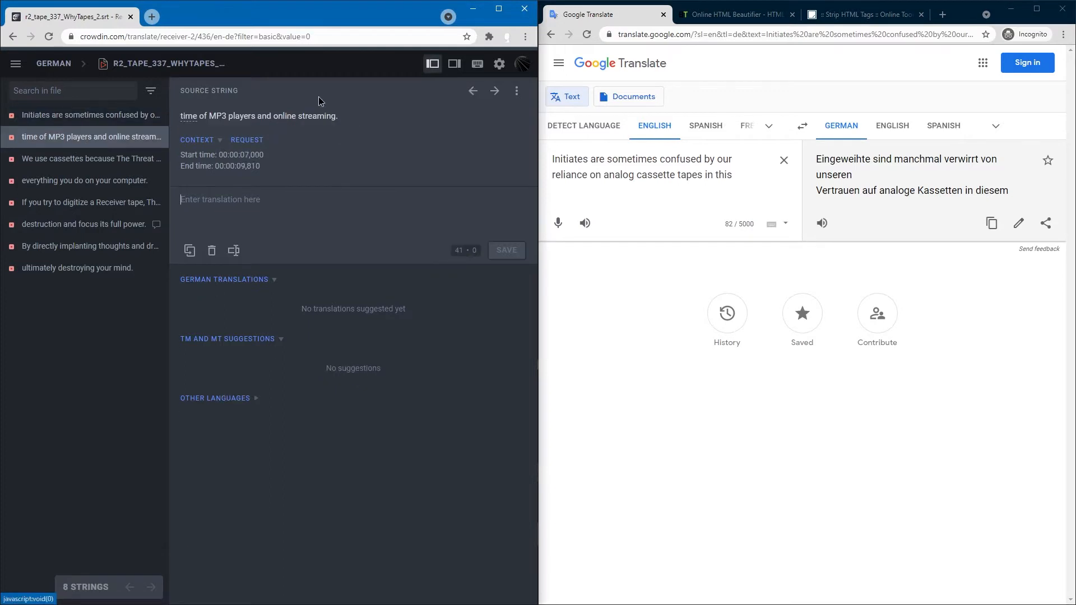
left_click(89, 159)
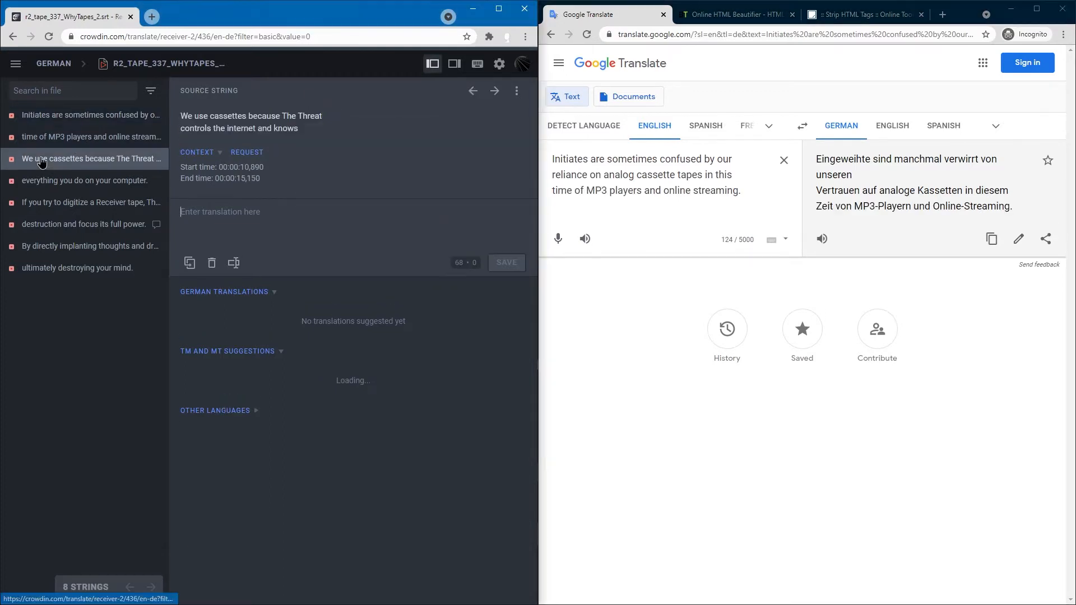
right_click(250, 122)
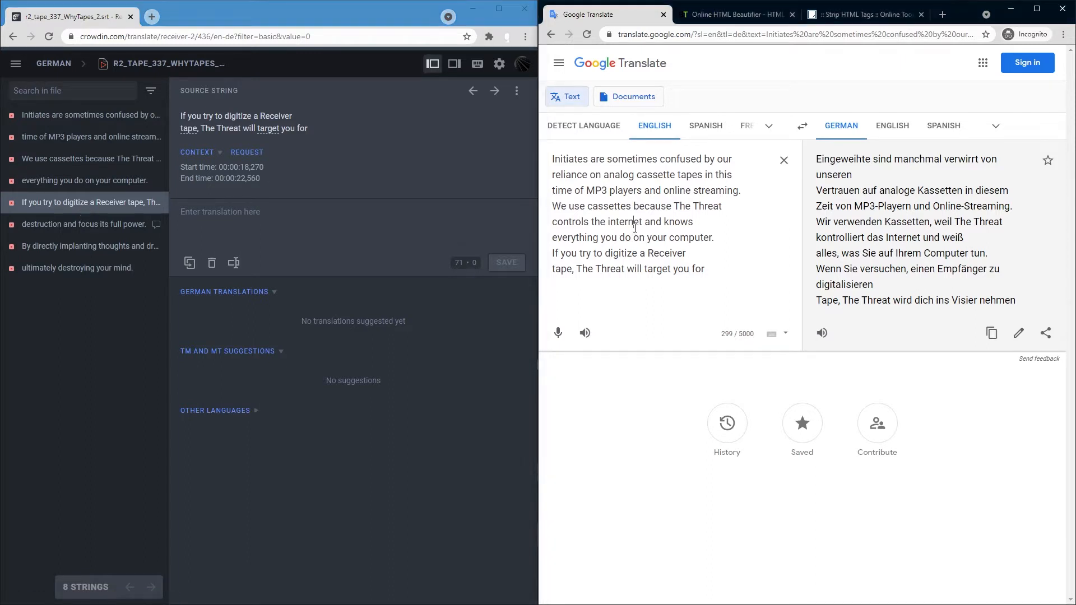
Inspect the first subtitle string and undock DevTools into its own window
right_click(85, 114)
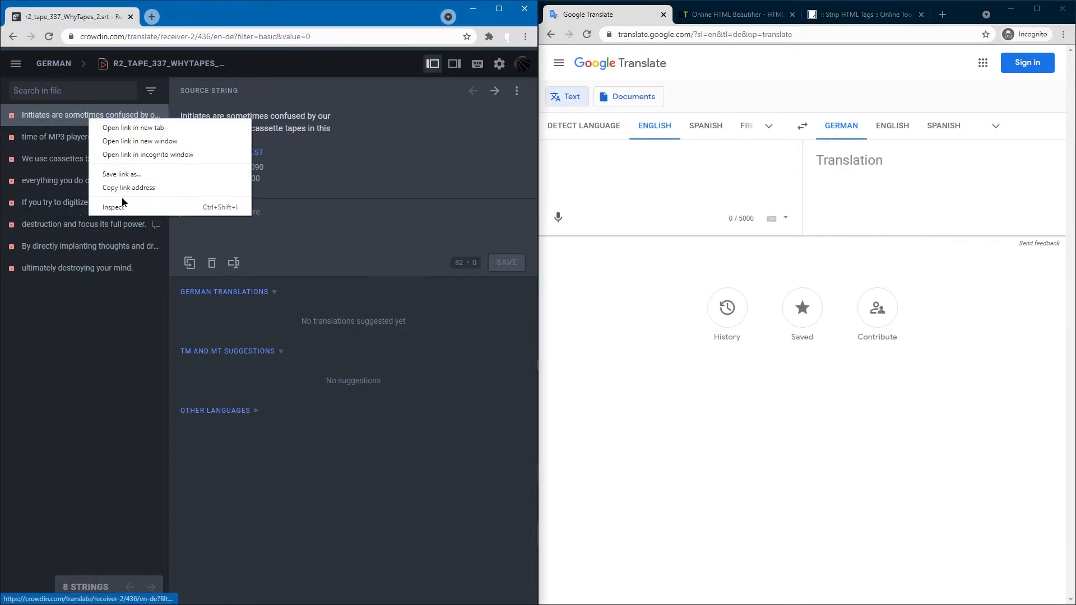
left_click(113, 207)
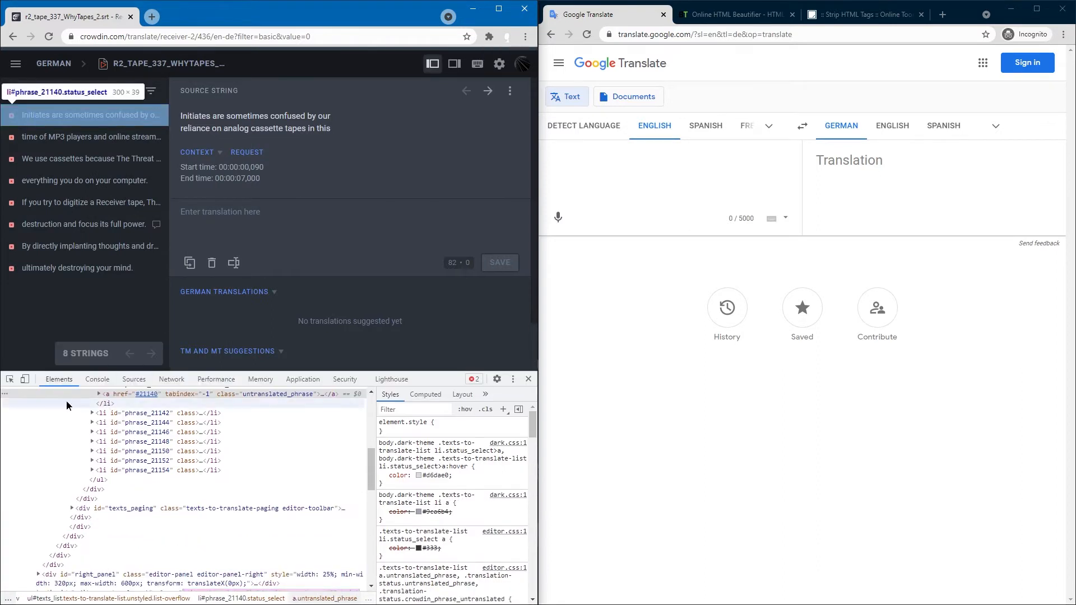
left_click(513, 379)
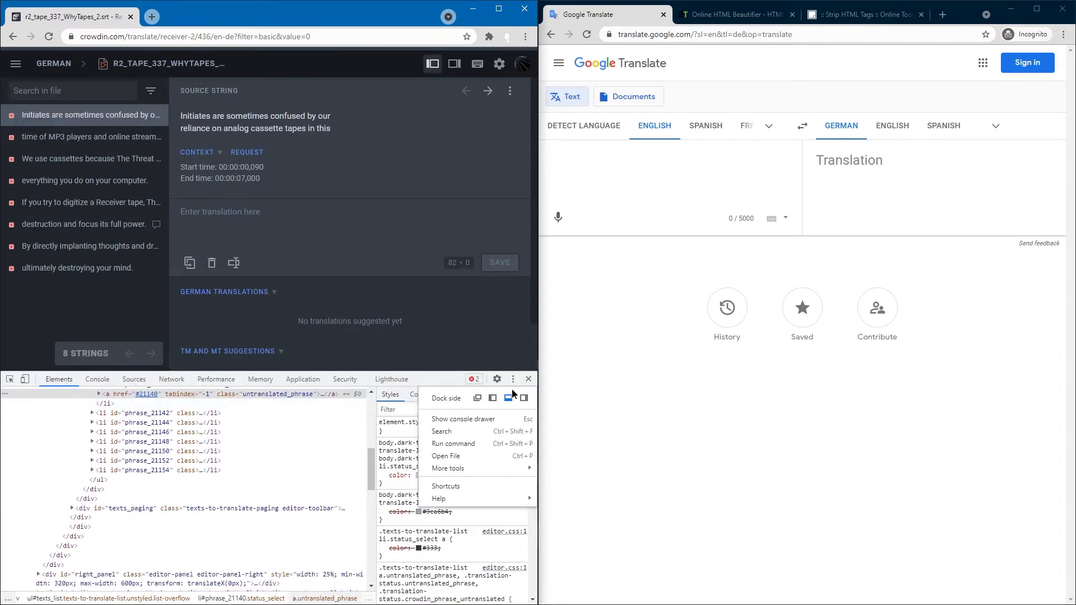
mouse_move(476, 398)
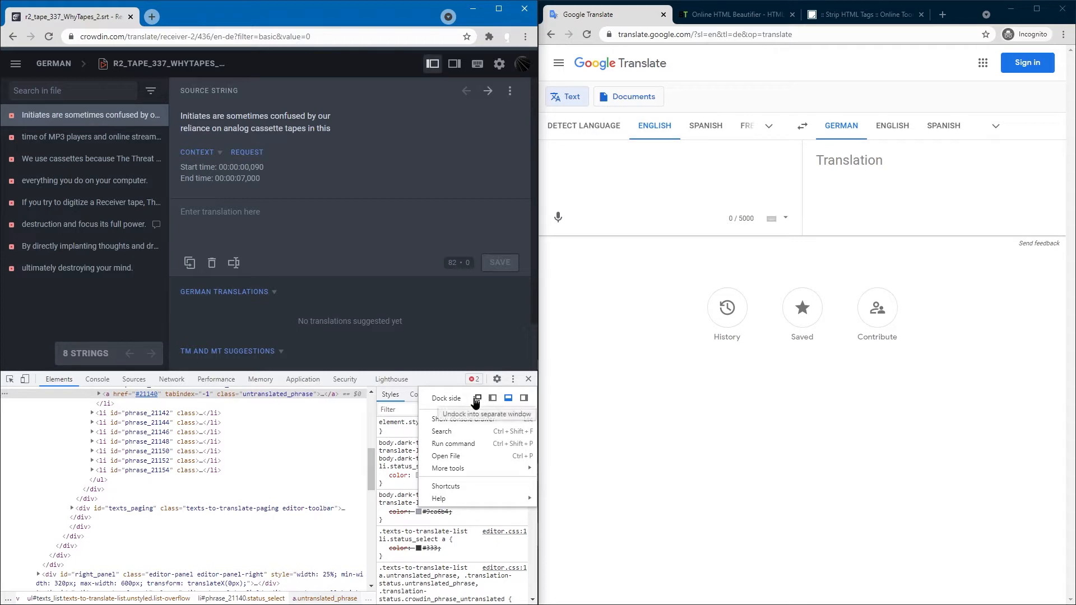
left_click(477, 398)
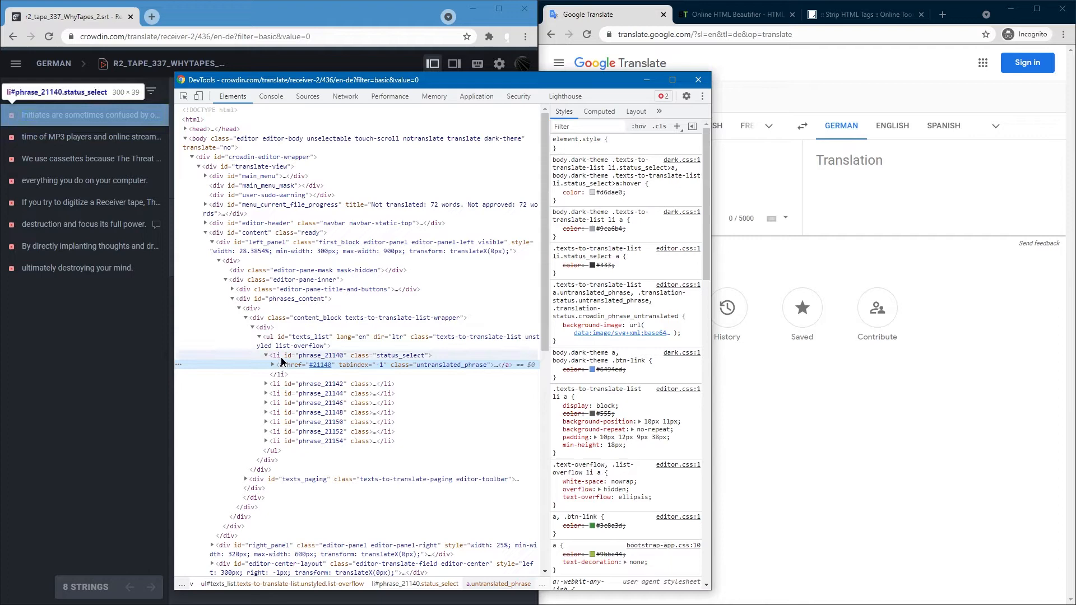
Select the ul#texts_list element and copy its markup
left_click(278, 337)
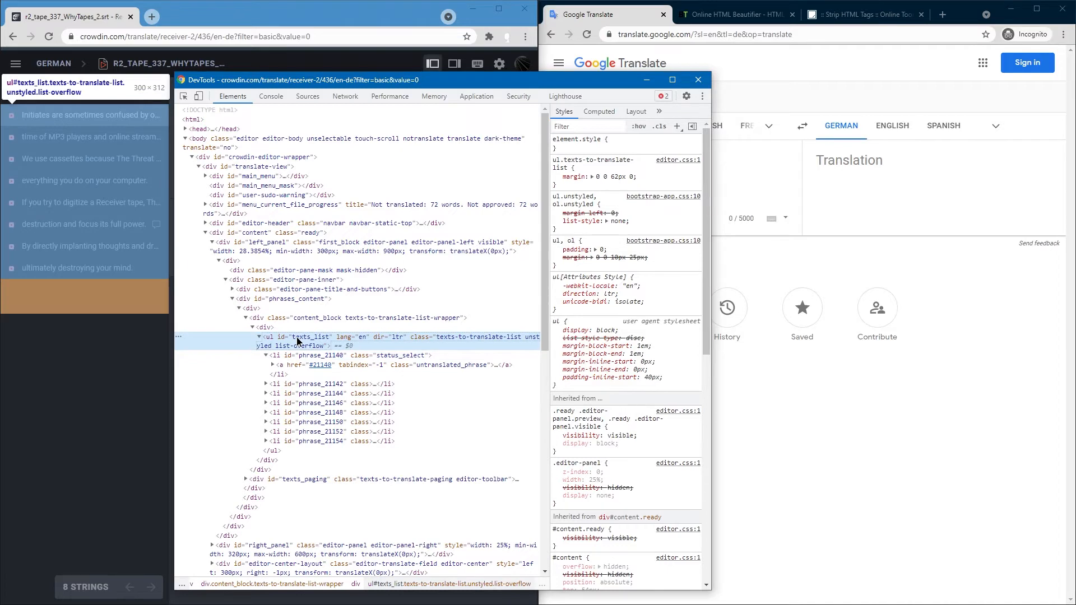
right_click(309, 341)
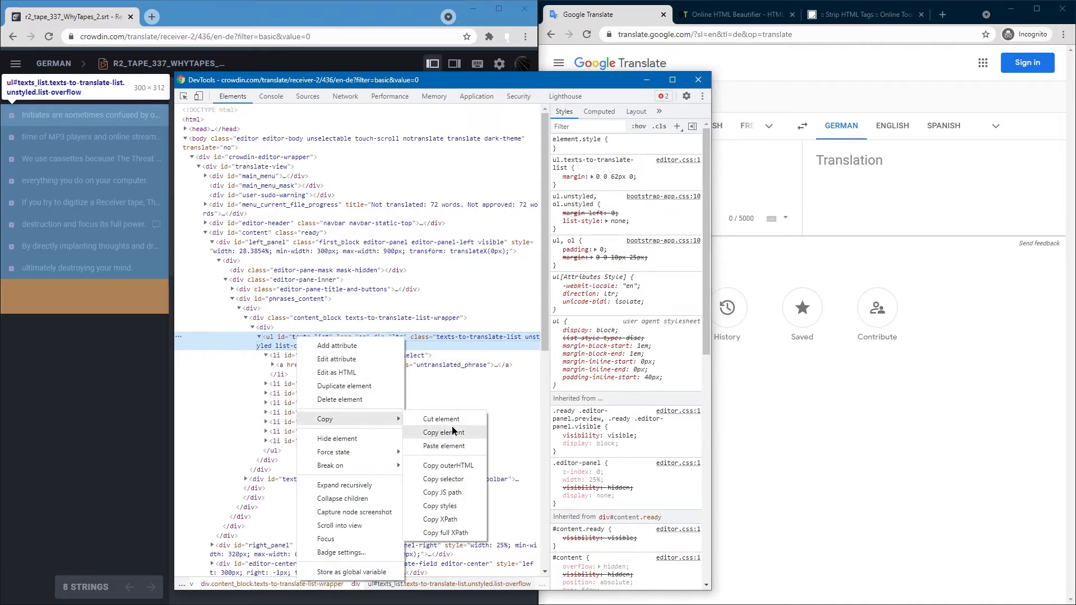
left_click(444, 432)
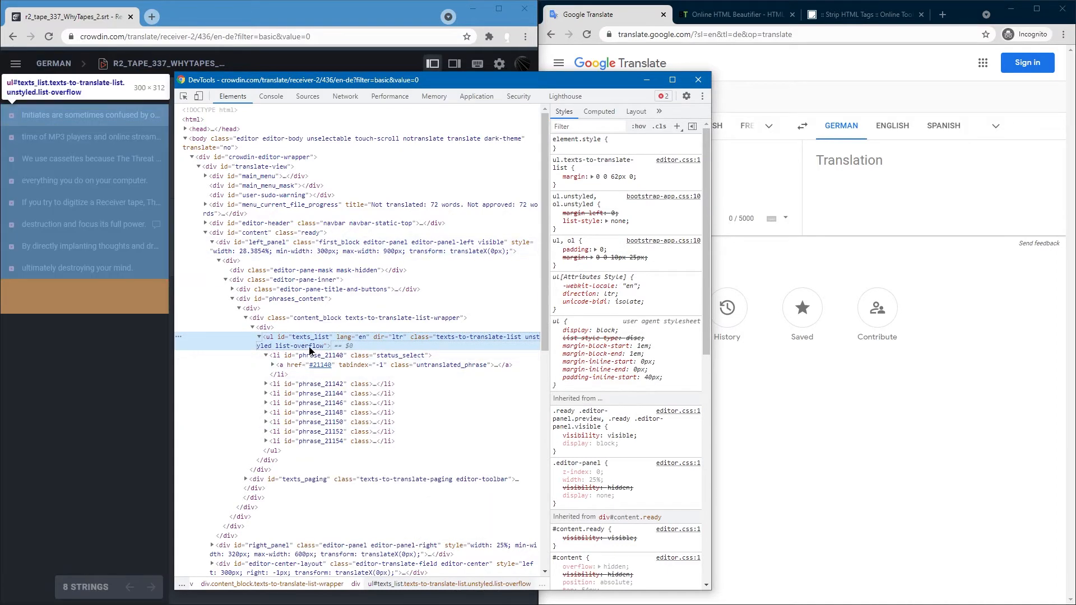
Beautify the pasted string-list HTML into indented lines in BeautifyTools
left_click(731, 13)
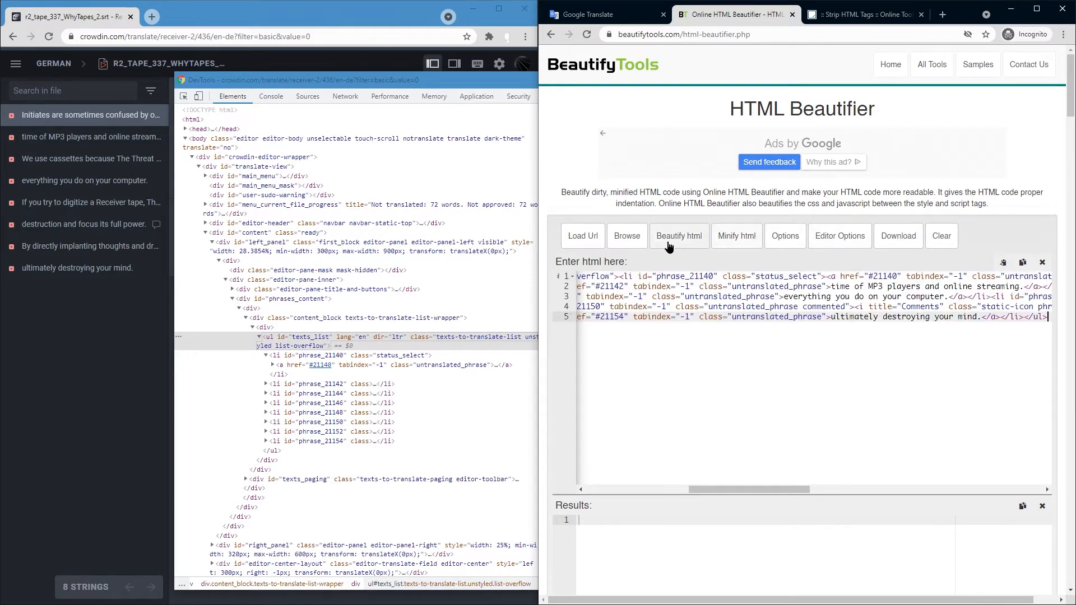
left_click(678, 236)
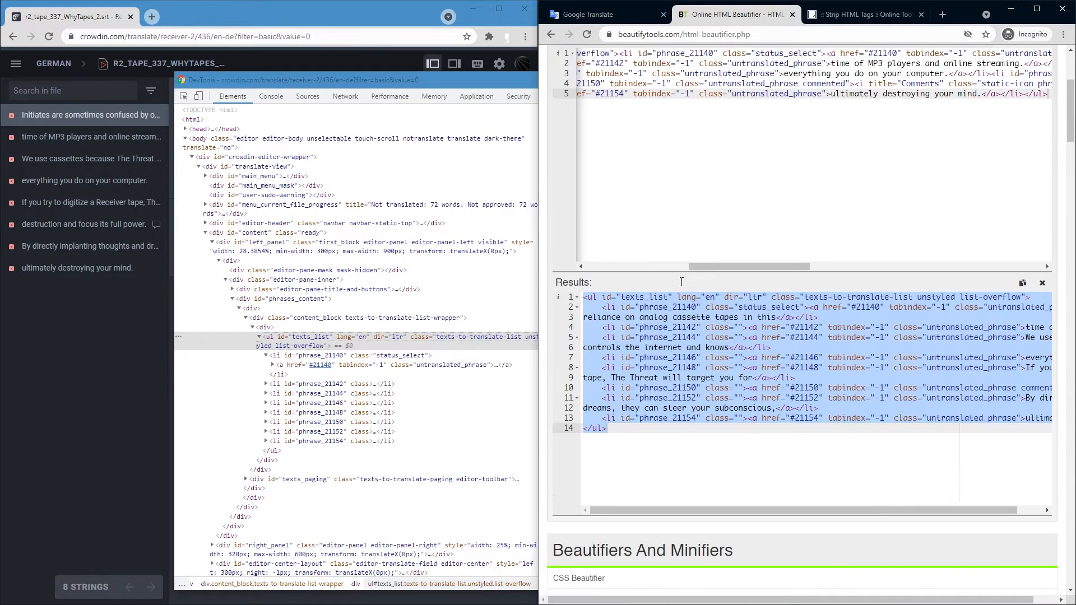
scroll("down", 3)
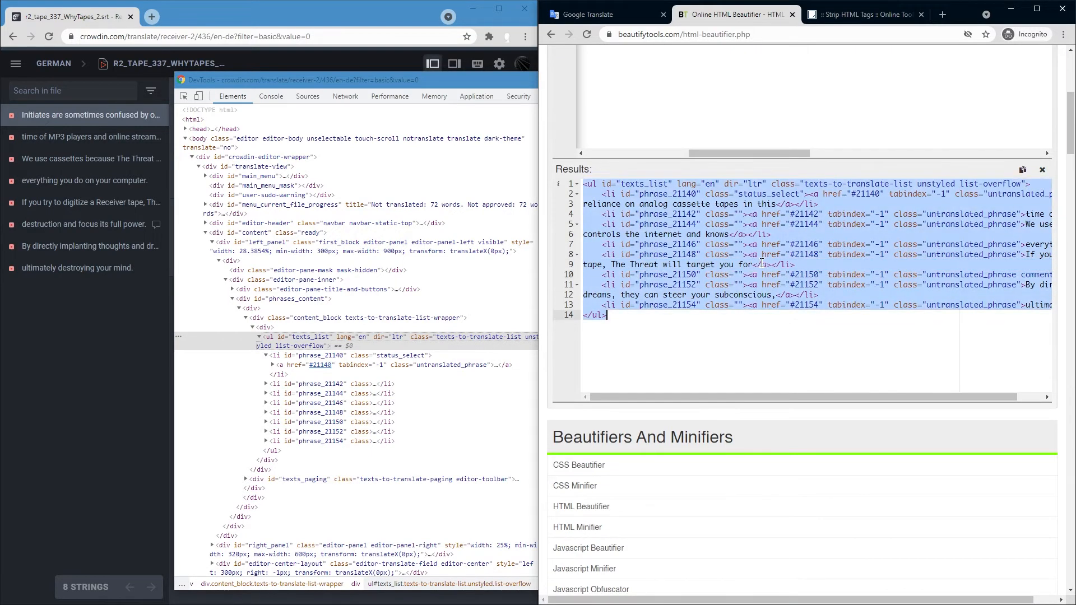
left_click(863, 14)
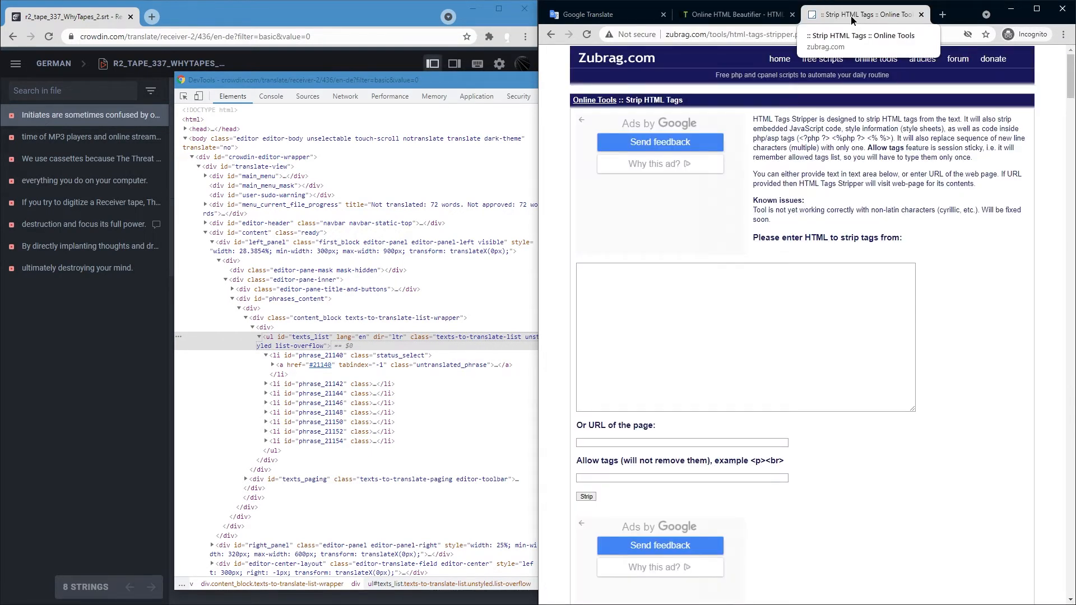
Paste the beautified HTML into Zubrag and strip all tags to plain subtitle text
left_click(745, 338)
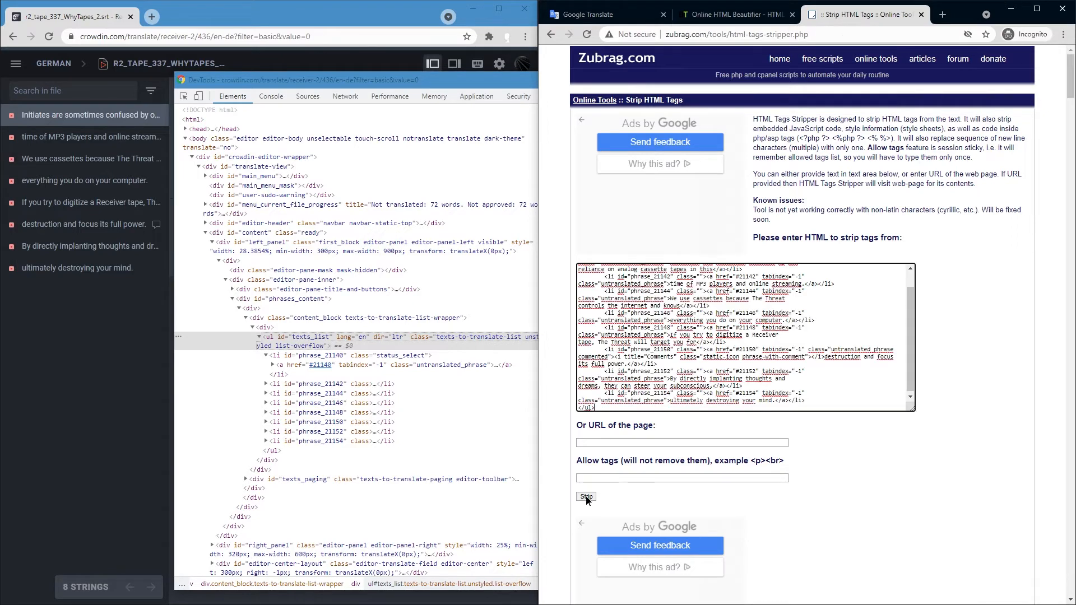
left_click(585, 496)
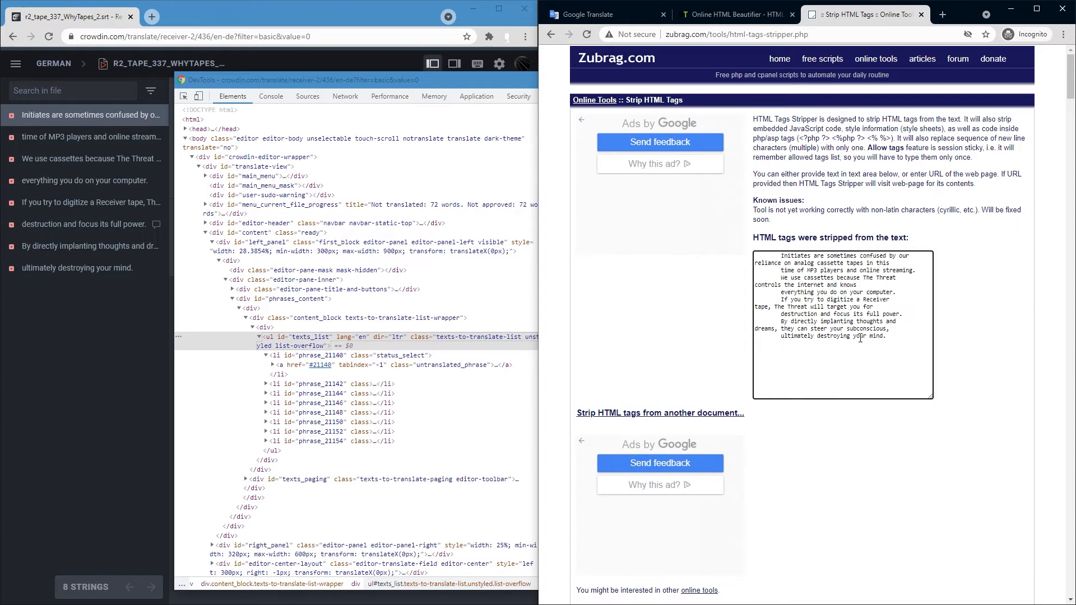
left_click(607, 14)
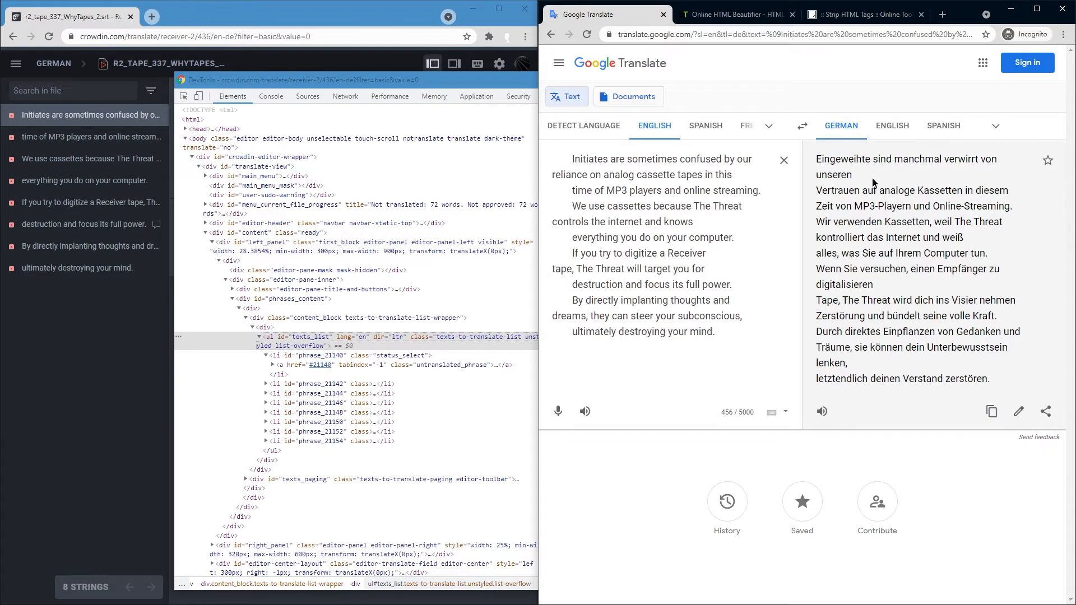
mouse_move(866, 178)
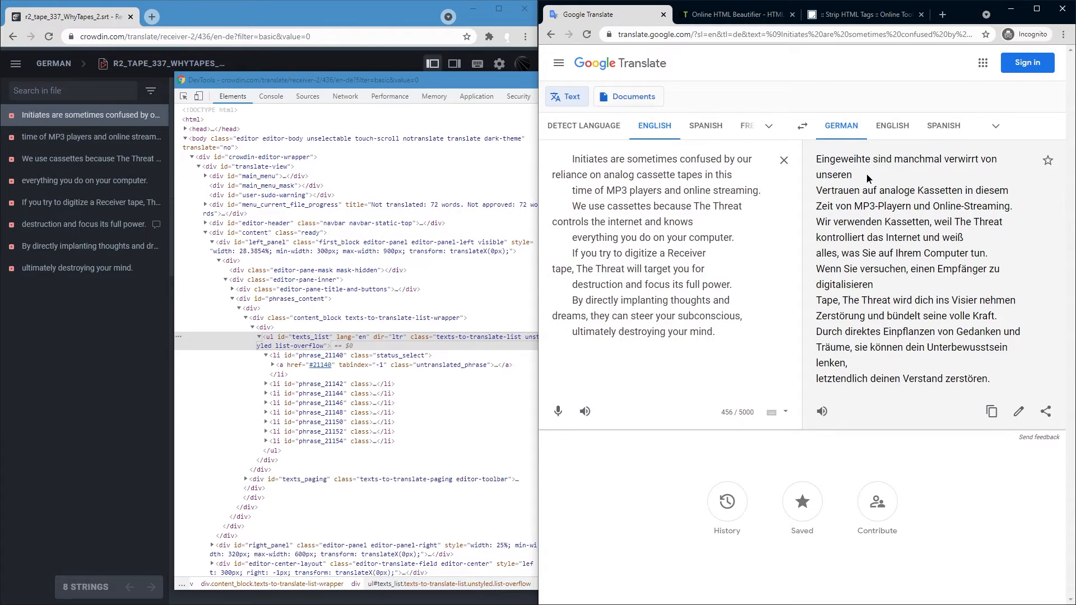
Remove mid-sentence line breaks in the Google Translate text with Backspace
left_click(85, 115)
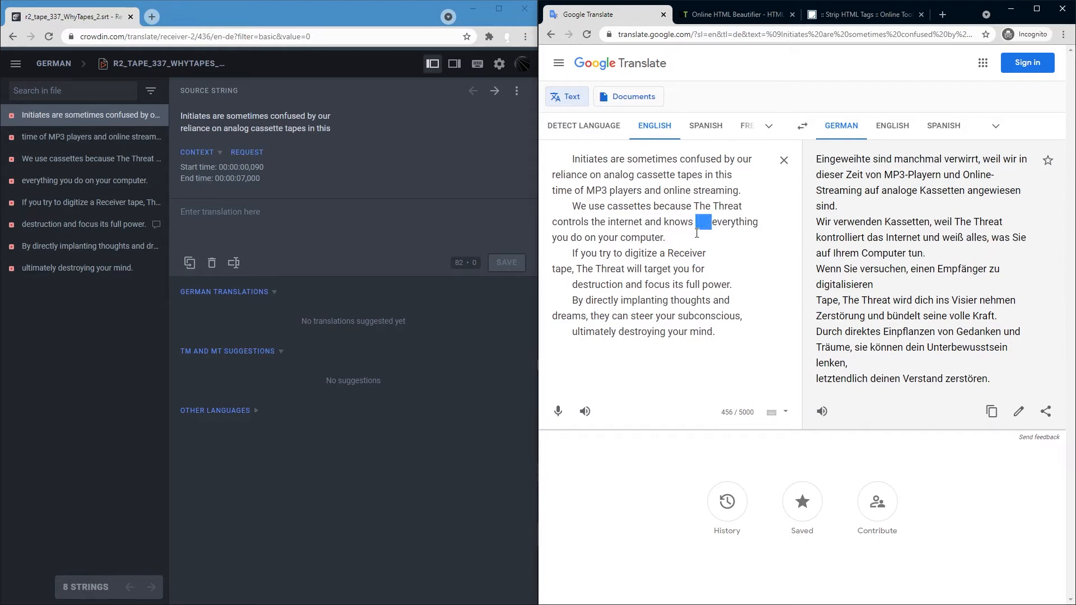
key("Backspace")
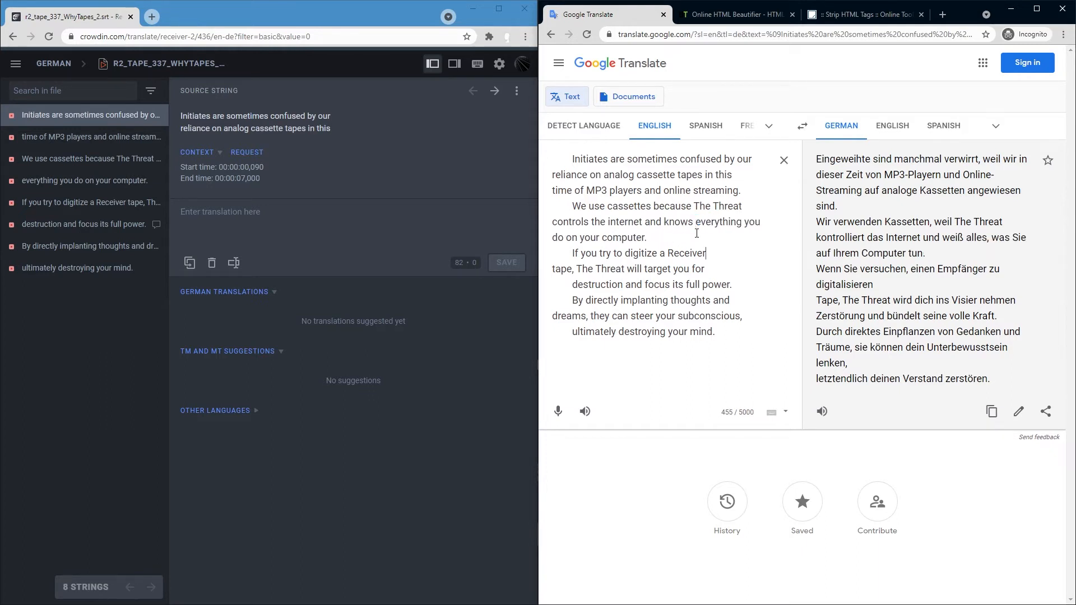
key("Backspace")
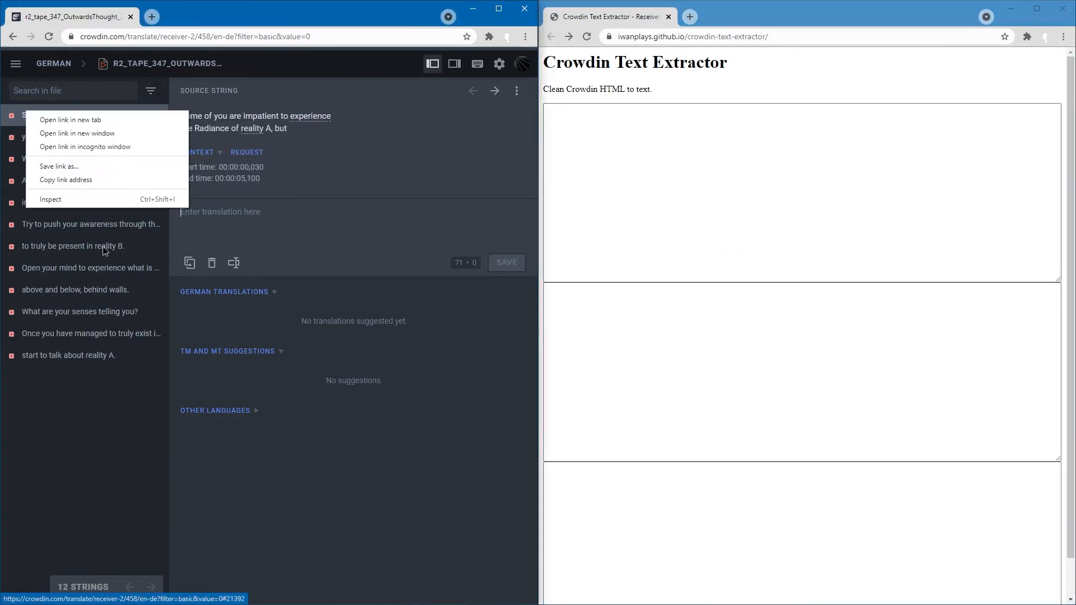
Inspect the 12-string list and paste its markup into Crowdin Text Extractor for review
left_click(51, 199)
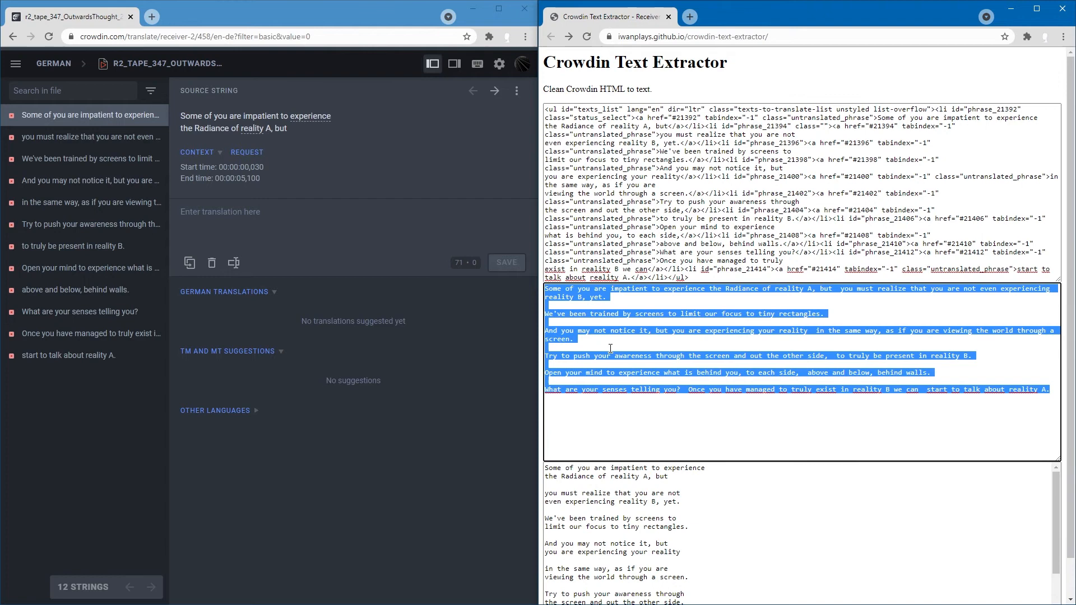
left_click(789, 390)
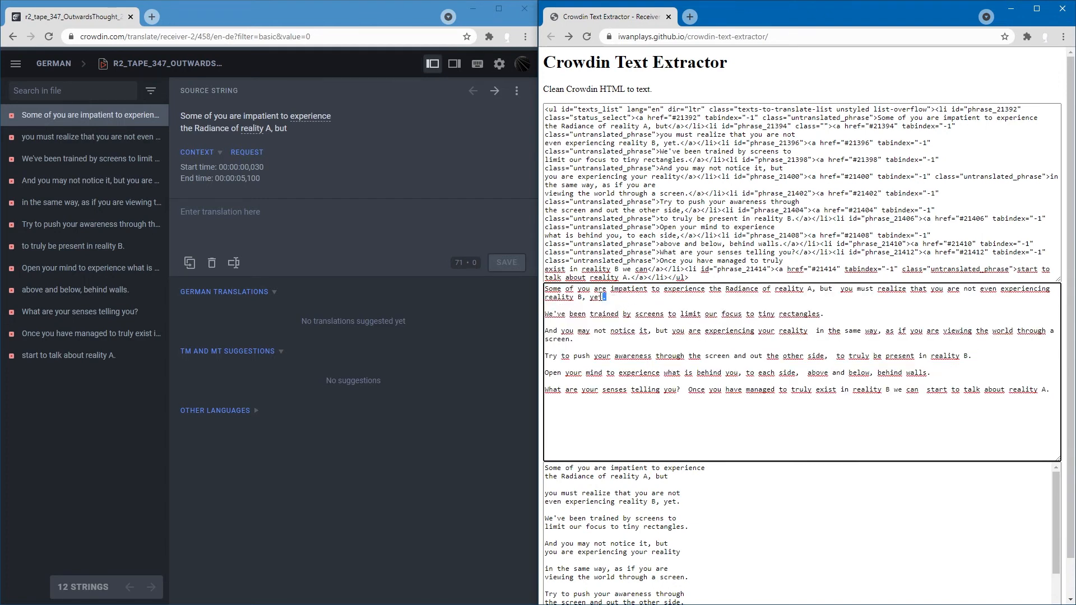
scroll("down", 3)
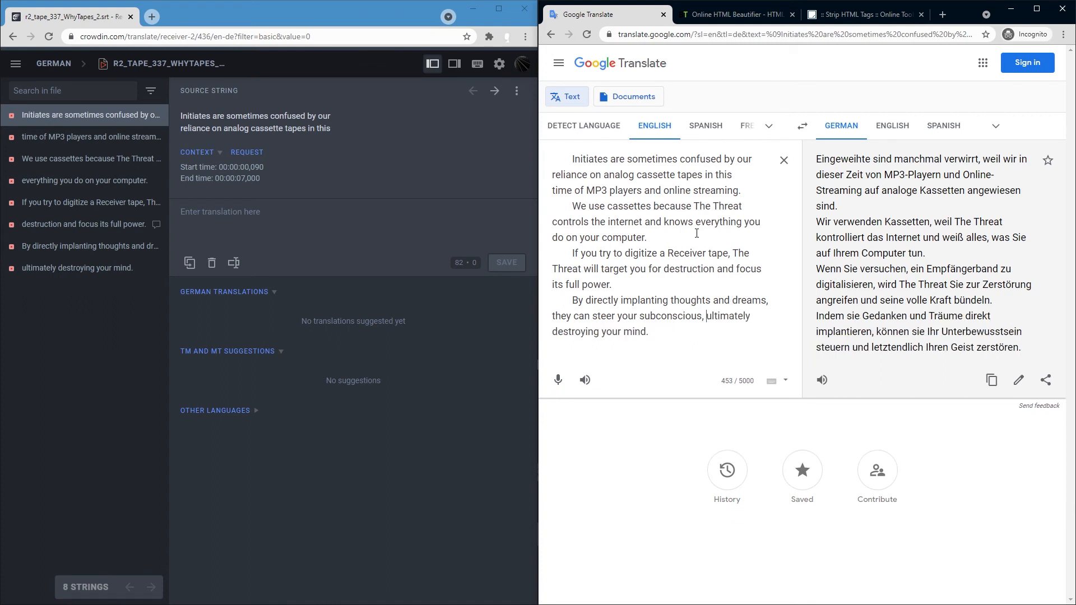
mouse_move(850, 210)
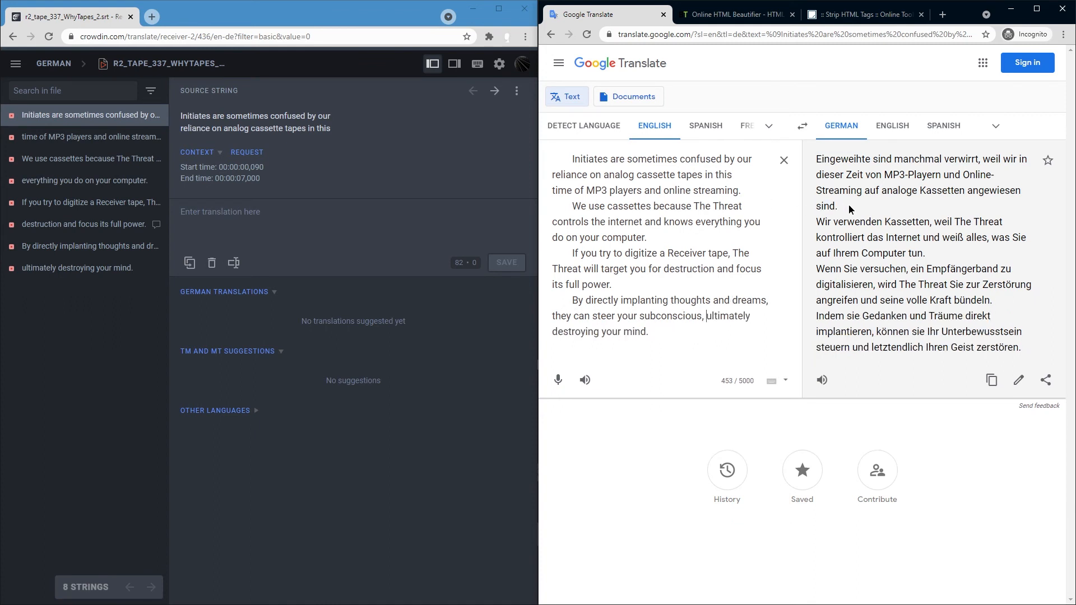